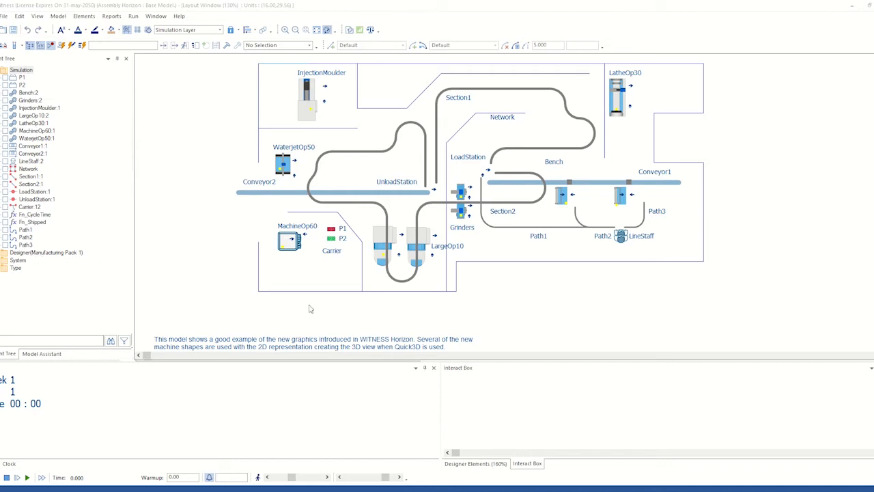
mouse_move(588, 275)
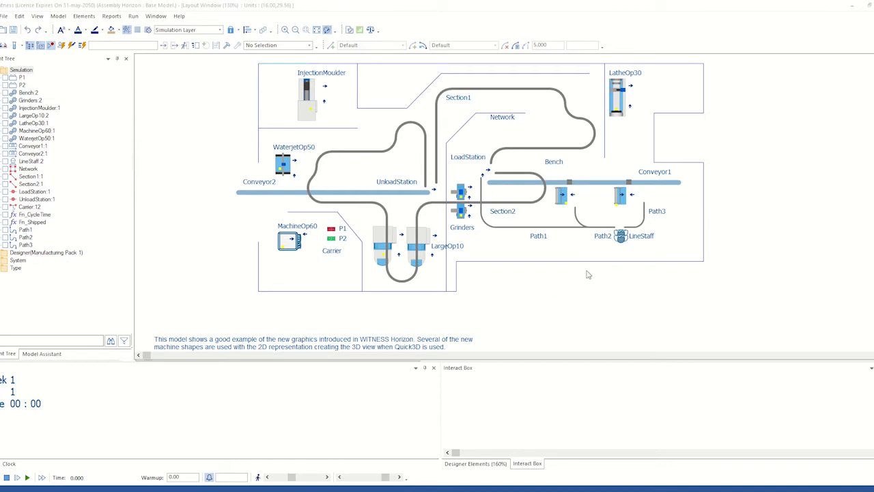
mouse_move(595, 269)
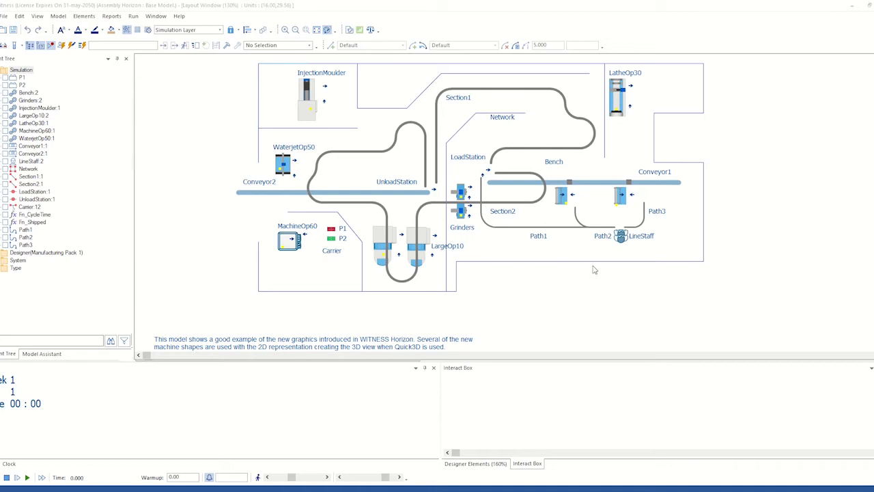
mouse_move(612, 227)
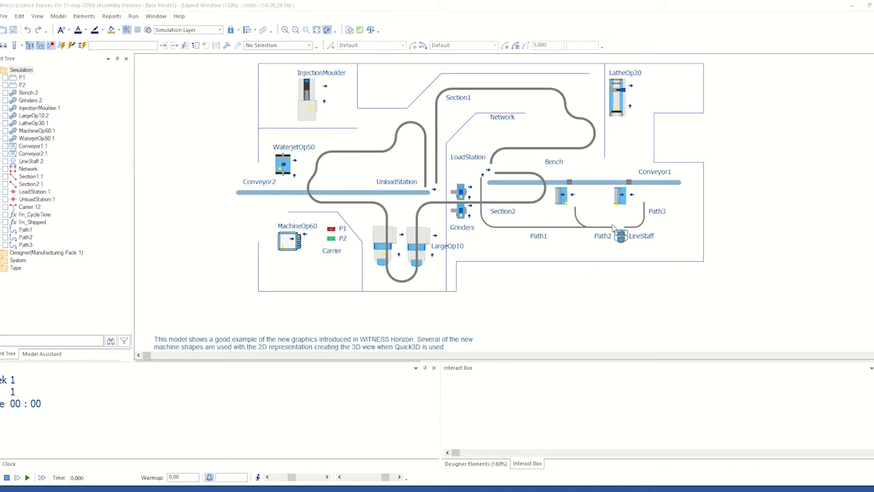
mouse_move(627, 204)
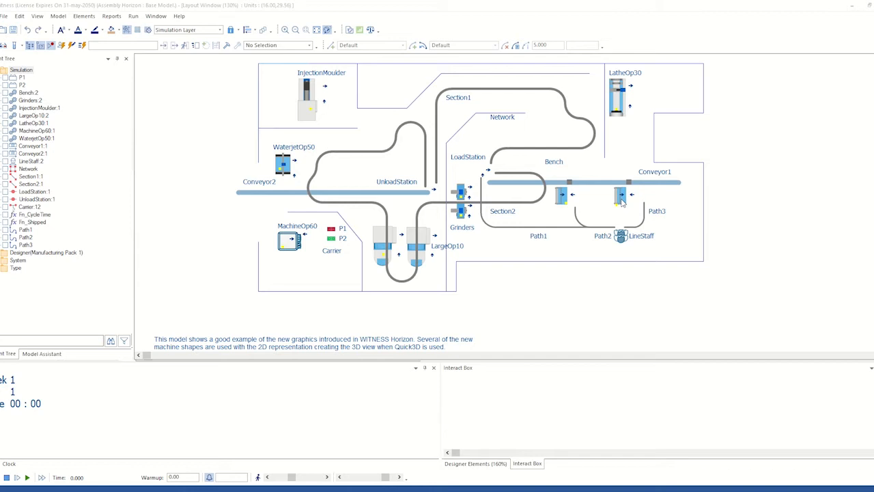
- Replace the Bench machine's 10.0 cycle time with the Fn_CycleTime function
double_click(618, 196)
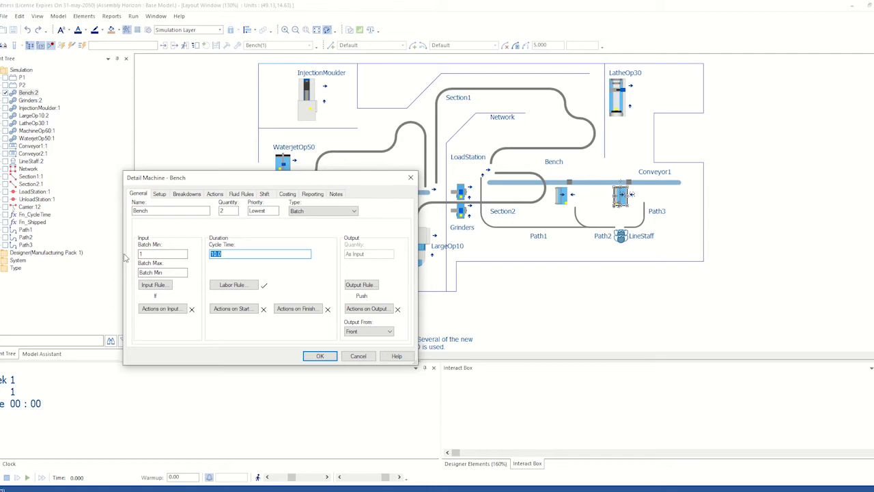
type("fn")
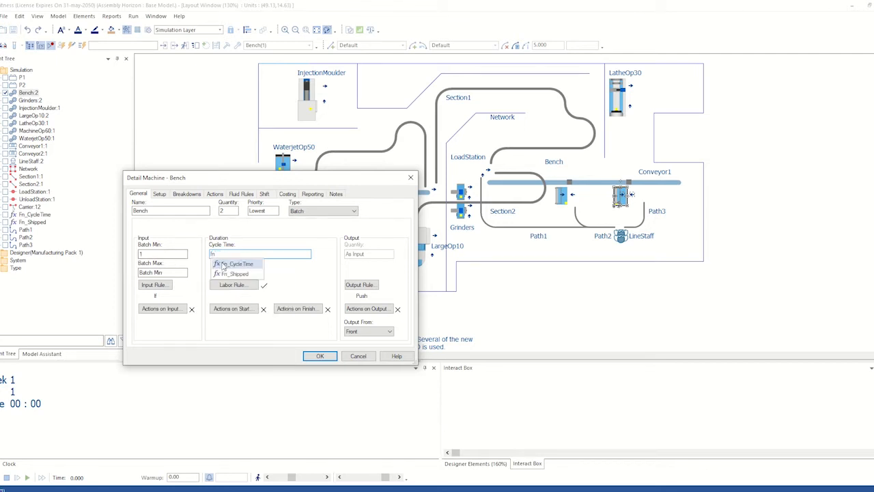
left_click(236, 264)
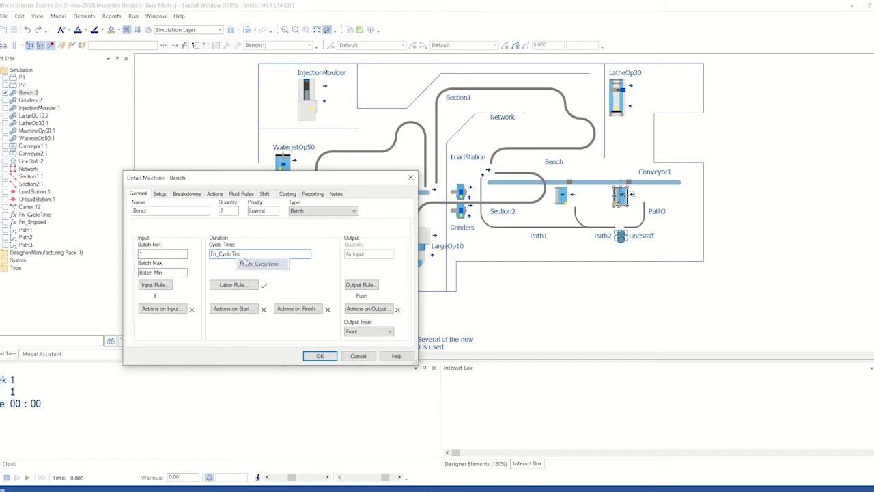
type("fn")
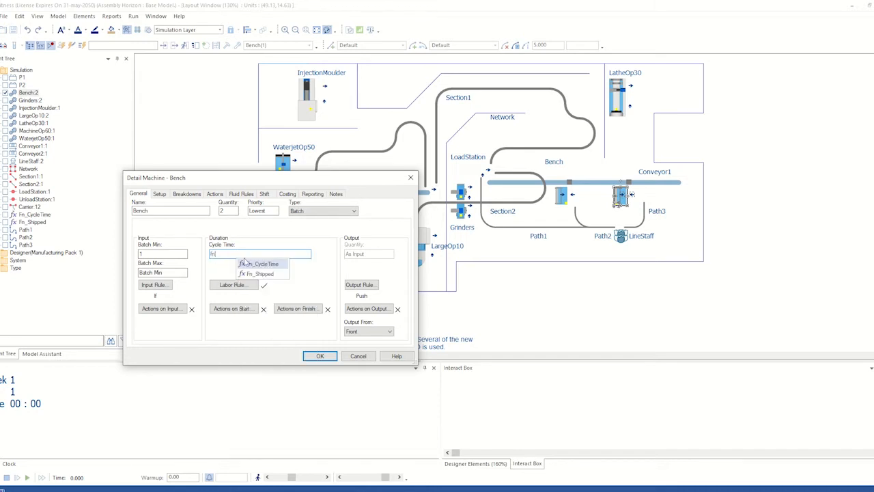
left_click(263, 263)
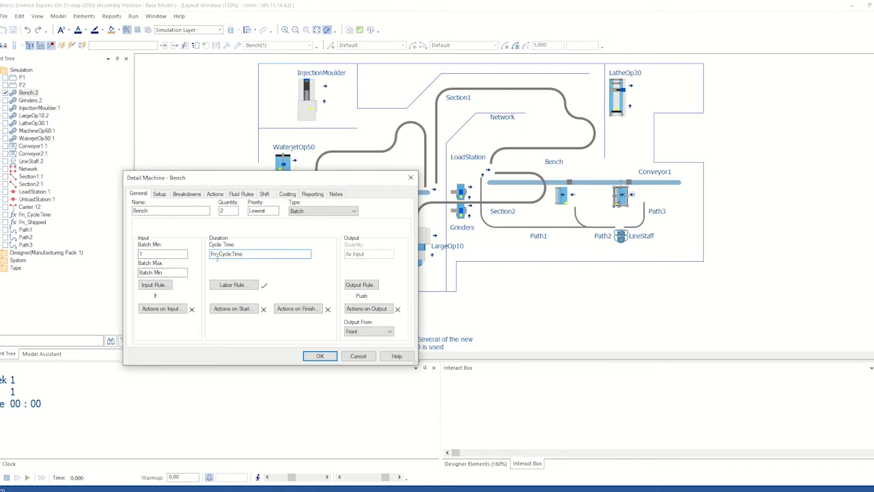
- Fill the Bench machine's Batch Min field with the Uniform distribution suggestion
left_click(163, 253)
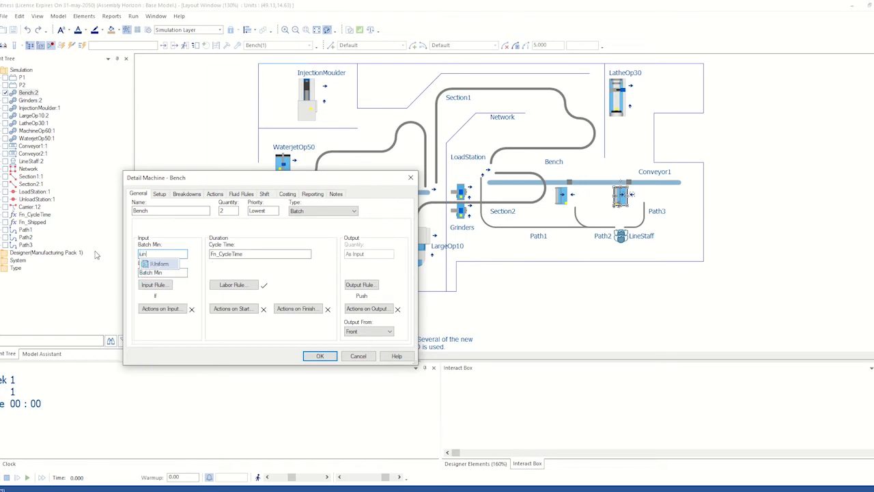
left_click(158, 264)
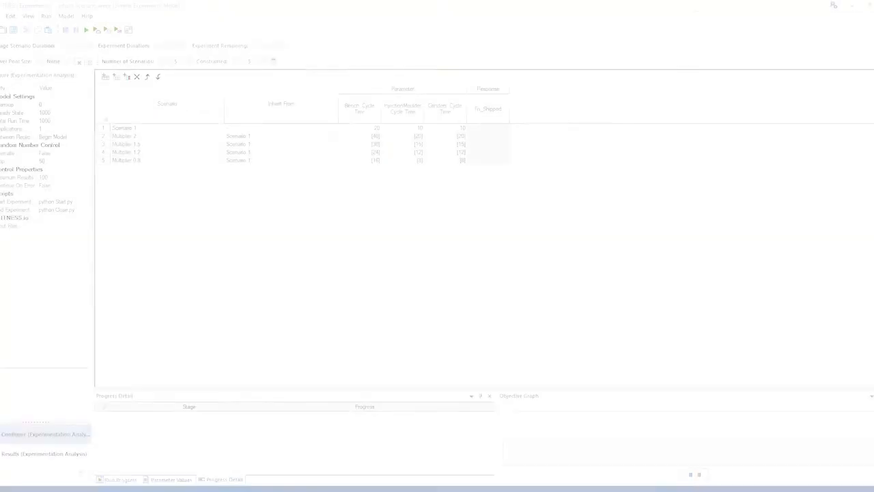
mouse_move(104, 80)
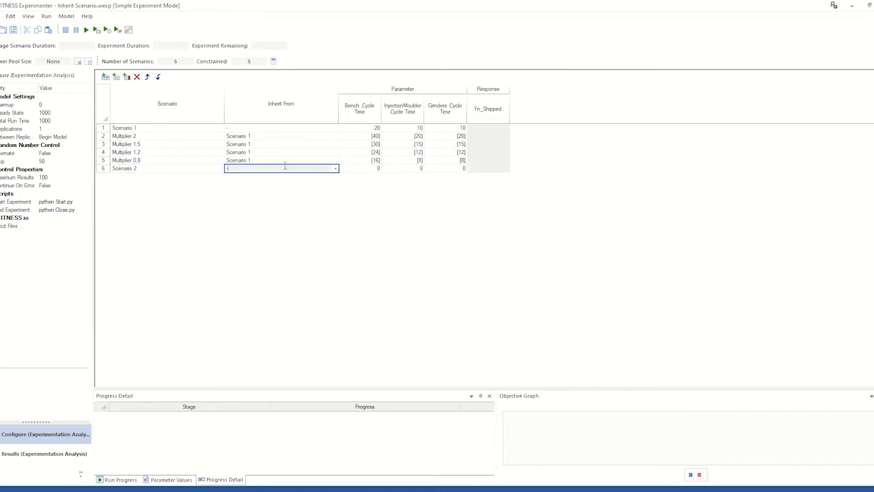
- Make Scenario 2 inherit from Scenario 1 and enter its cycle time multipliers
left_click(334, 168)
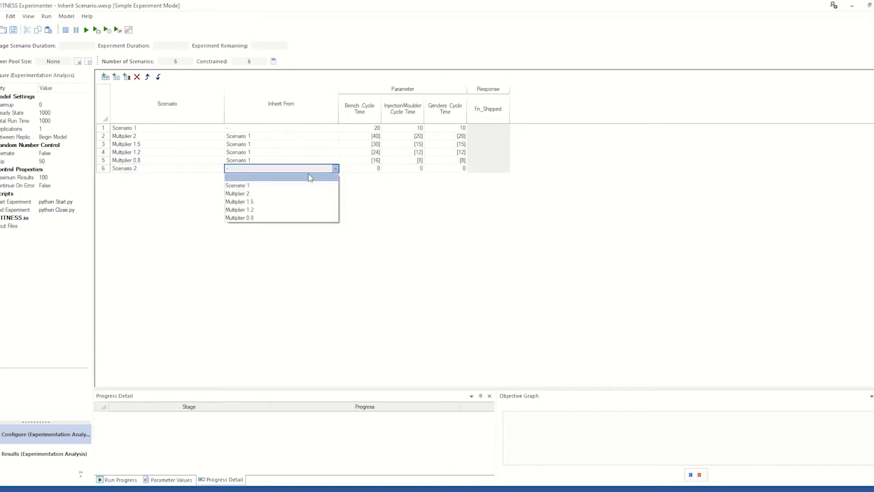
mouse_move(283, 185)
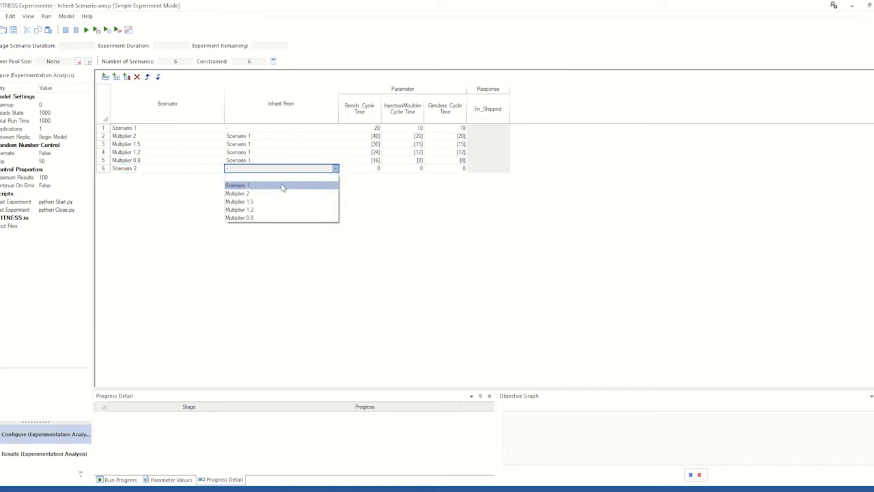
left_click(237, 185)
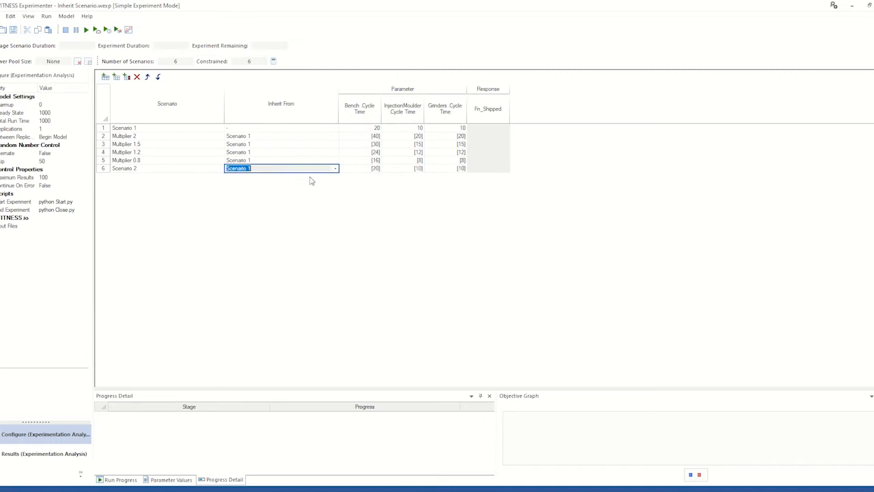
left_click(359, 169)
type("0.8")
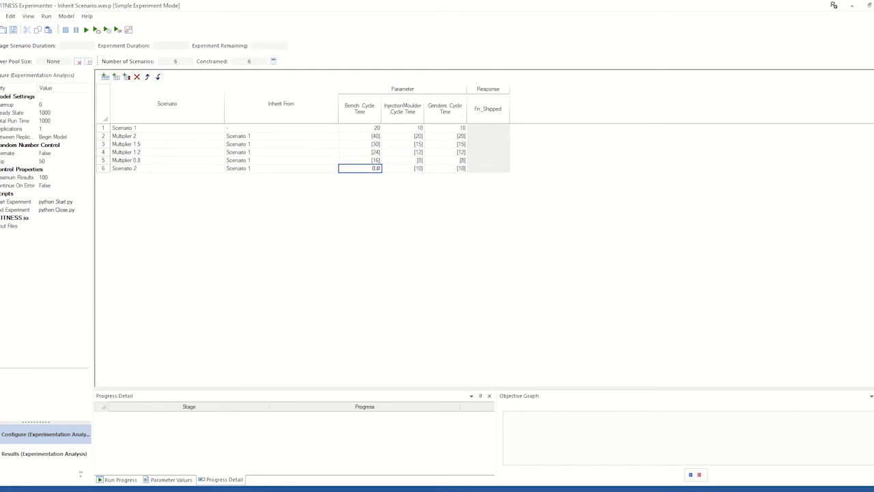
left_click(402, 168)
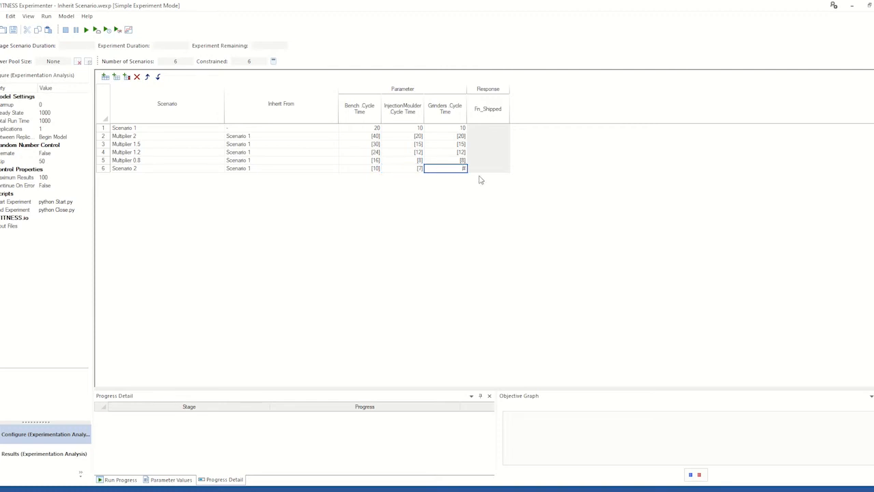
type("0.5")
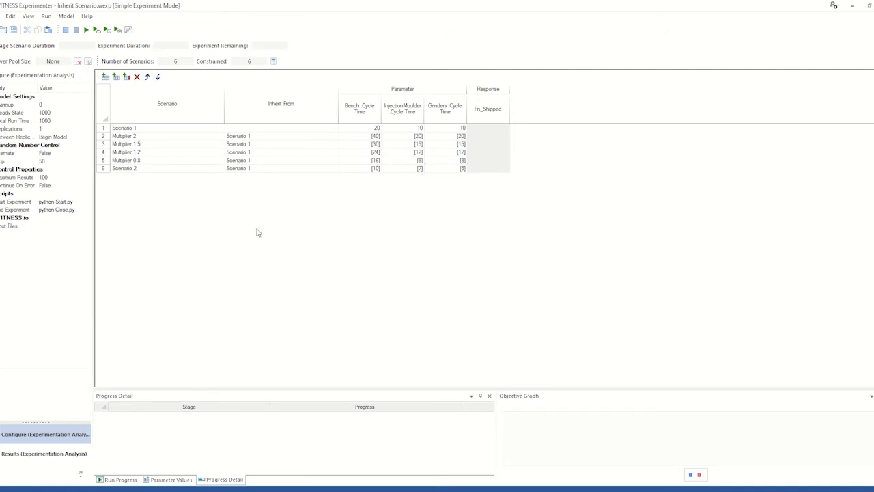
mouse_move(297, 151)
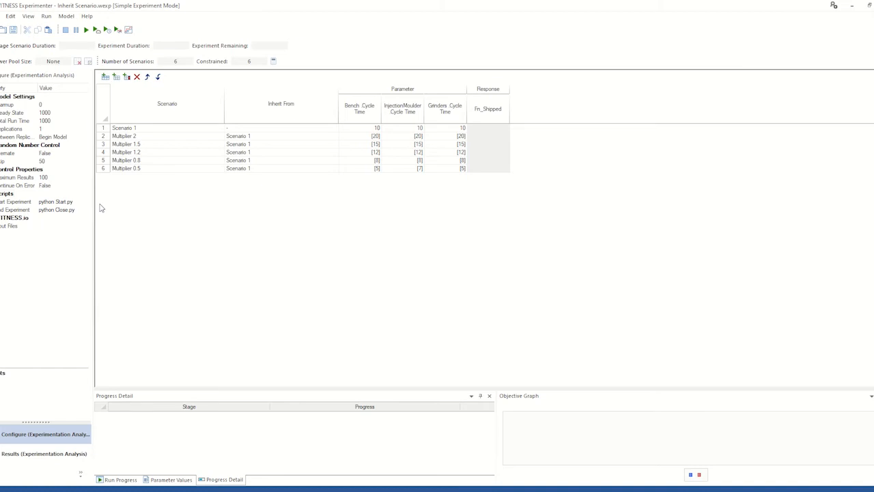
mouse_move(85, 204)
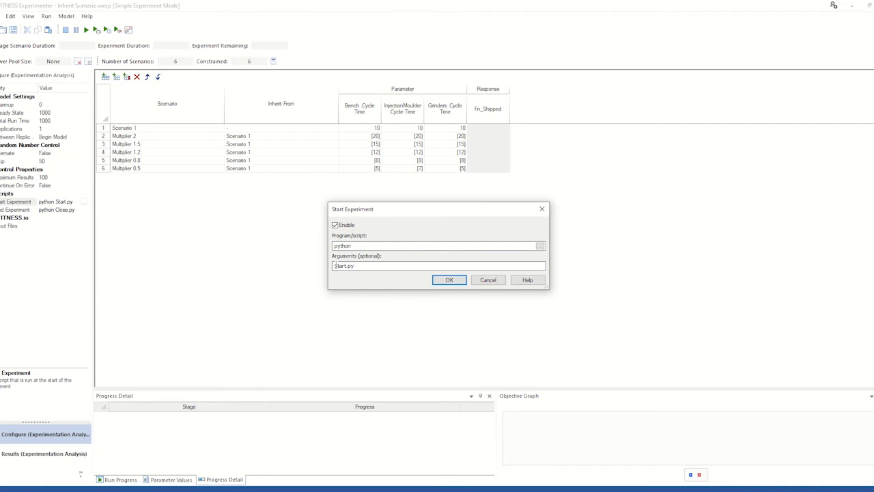
- Confirm the start experiment script with argument Start.py
left_click(397, 265)
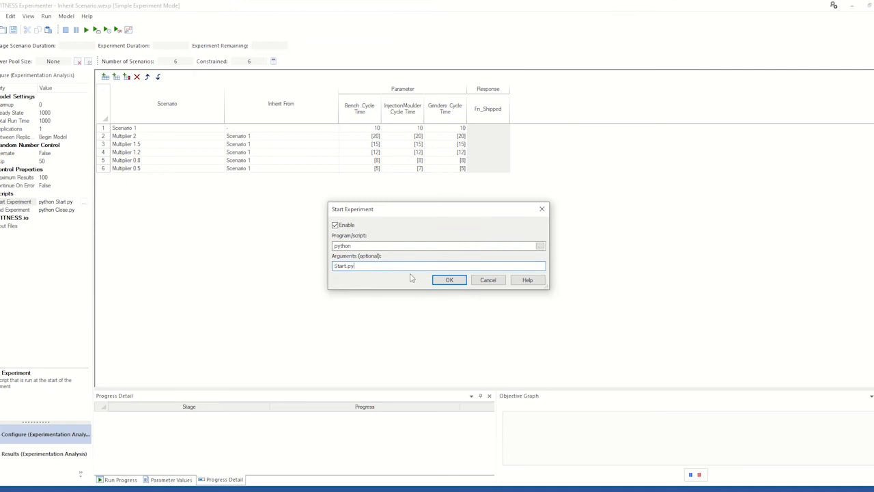
left_click(450, 279)
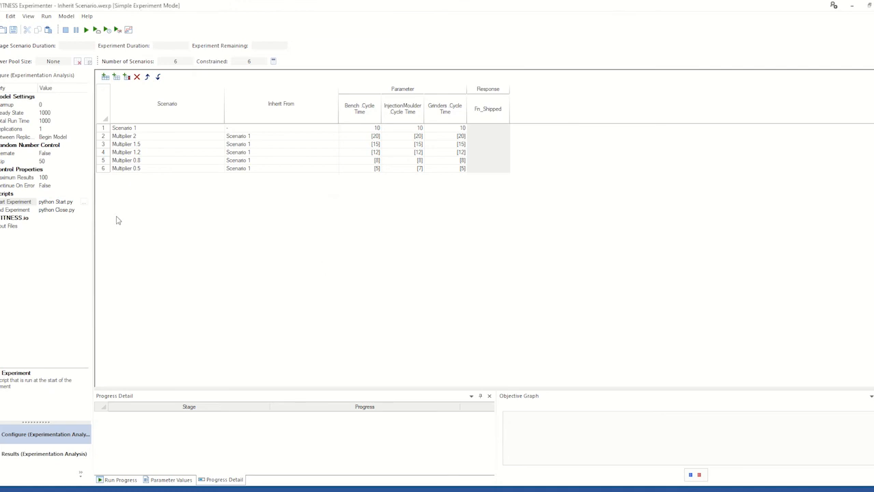
mouse_move(189, 194)
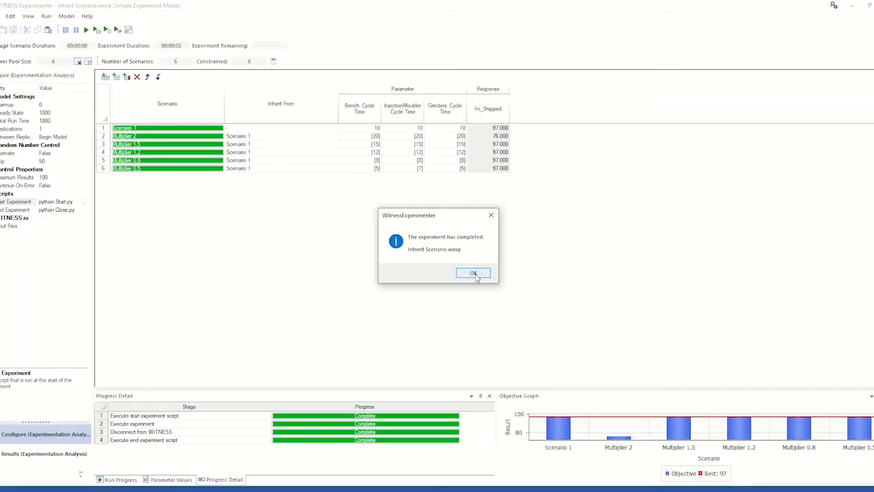
- Dismiss the experiment completed message after all six scenarios run
left_click(474, 273)
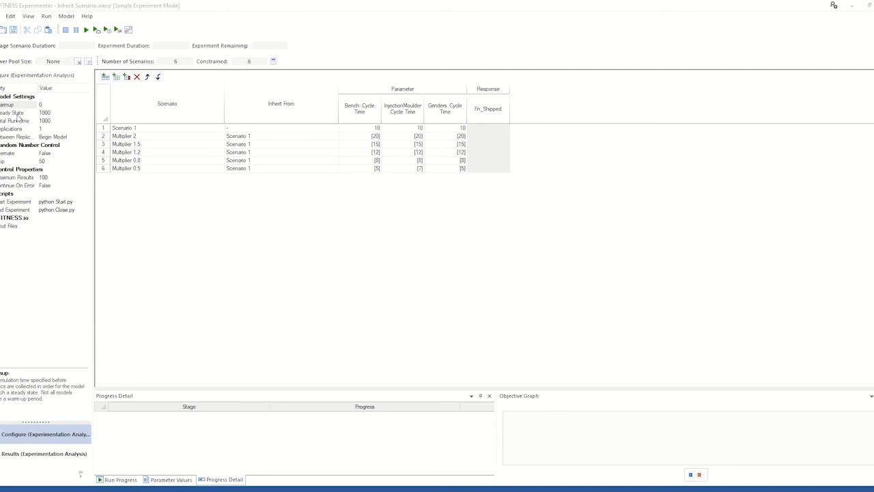
- Set Warmup to 2 and Steady State to 1002, giving total run time 1004
left_click(48, 103)
type("2")
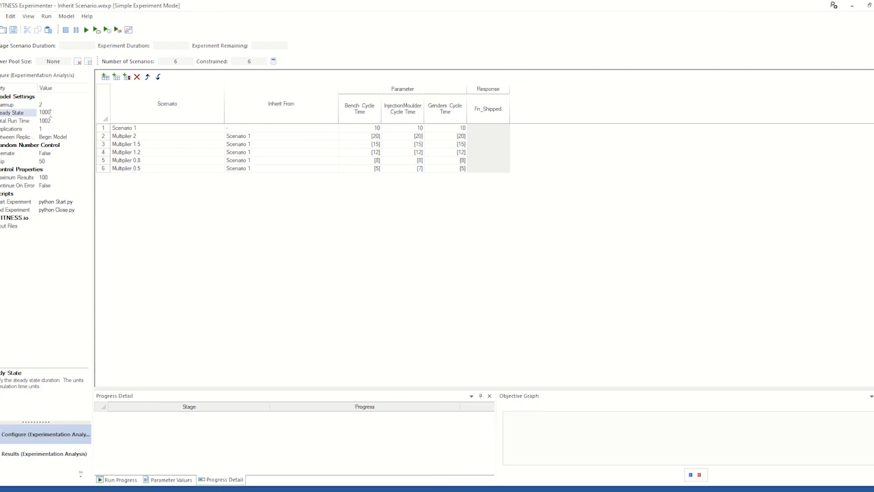
left_click(20, 120)
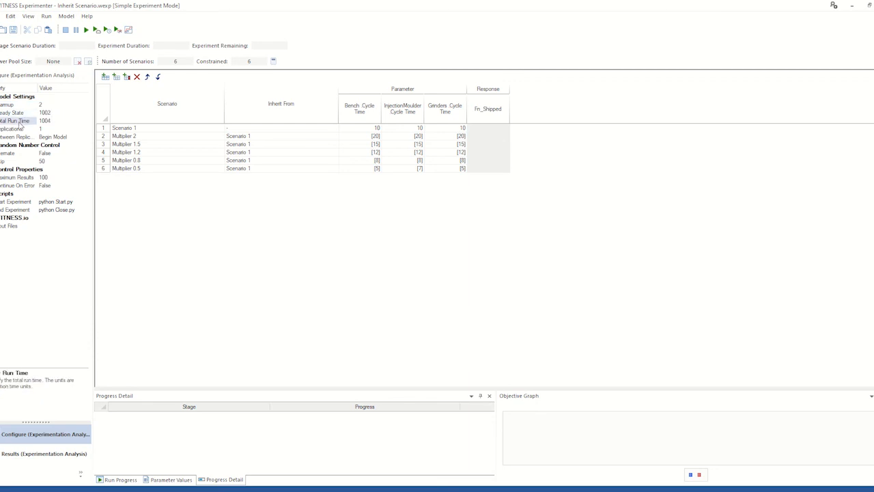